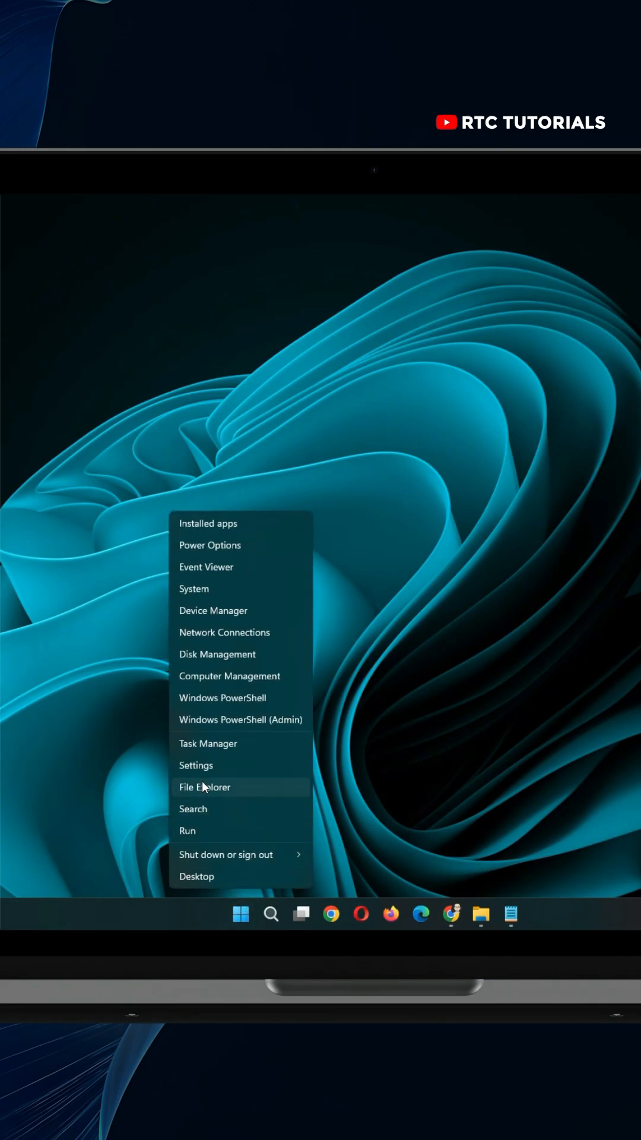
- Open Settings and go to Apps > Installed apps
left_click(195, 765)
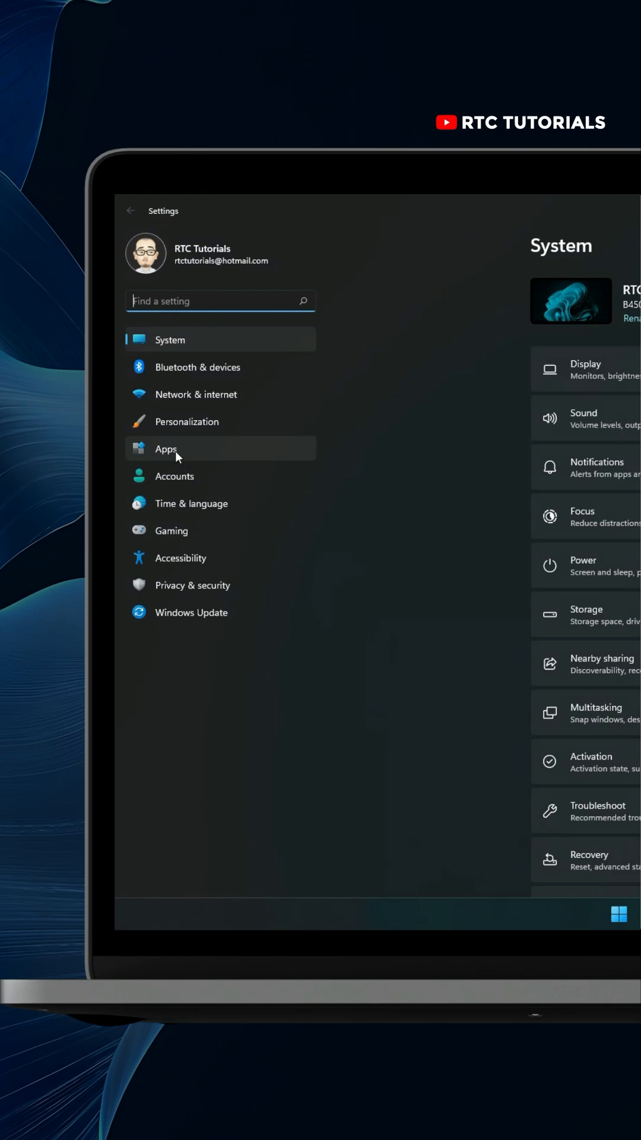
left_click(165, 449)
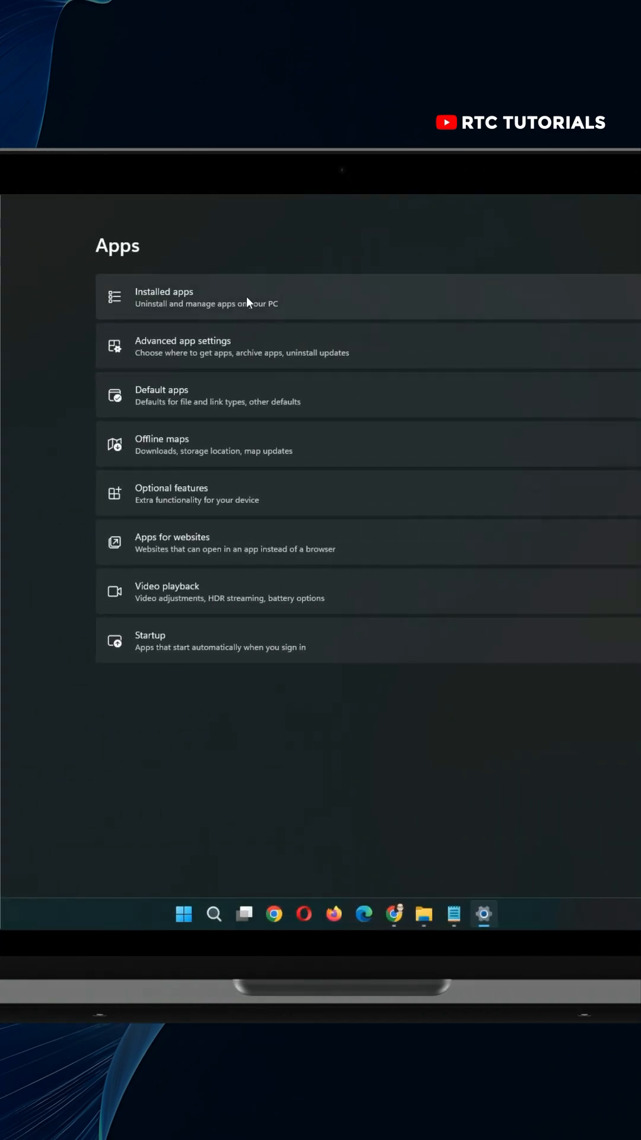
left_click(182, 298)
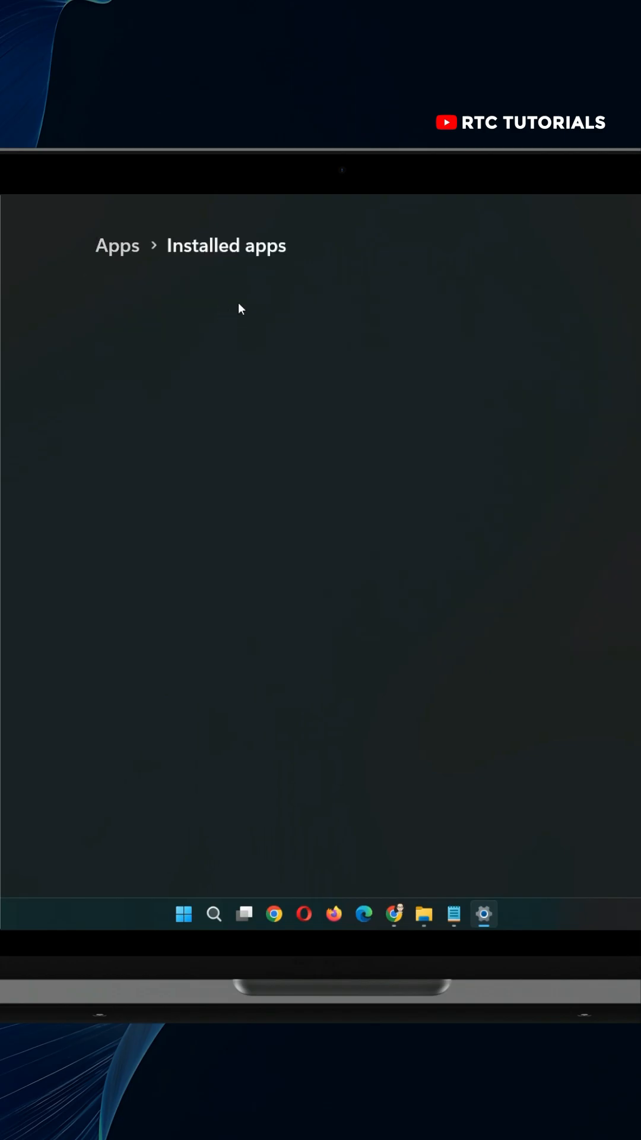
- Sort installed apps by size, large to small, and uninstall the 938 MB app
left_click(363, 322)
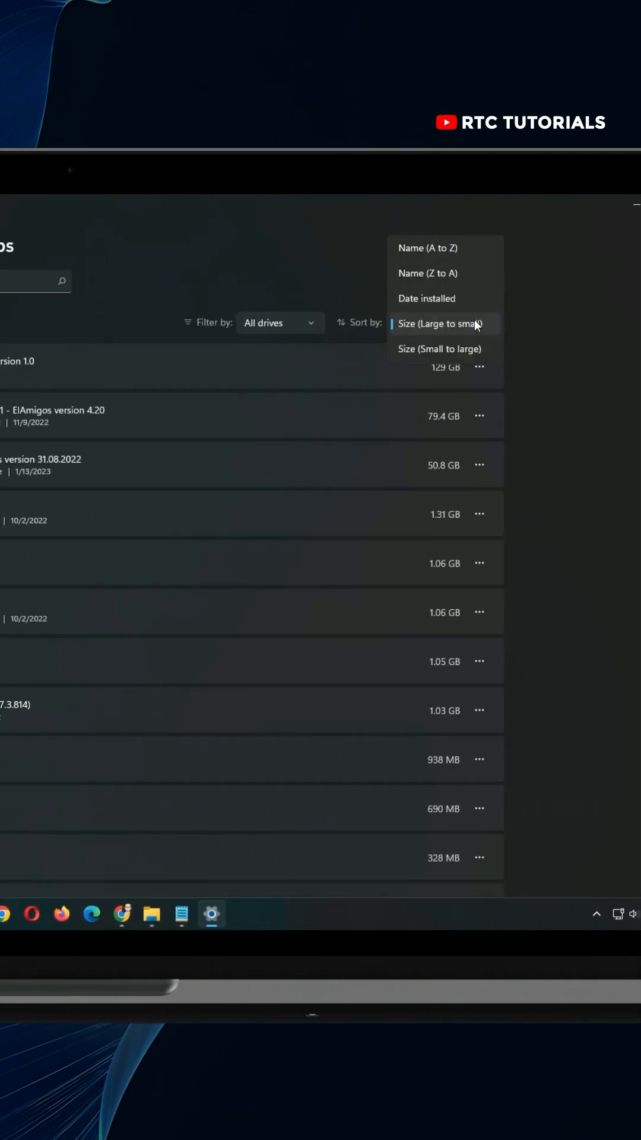
left_click(440, 323)
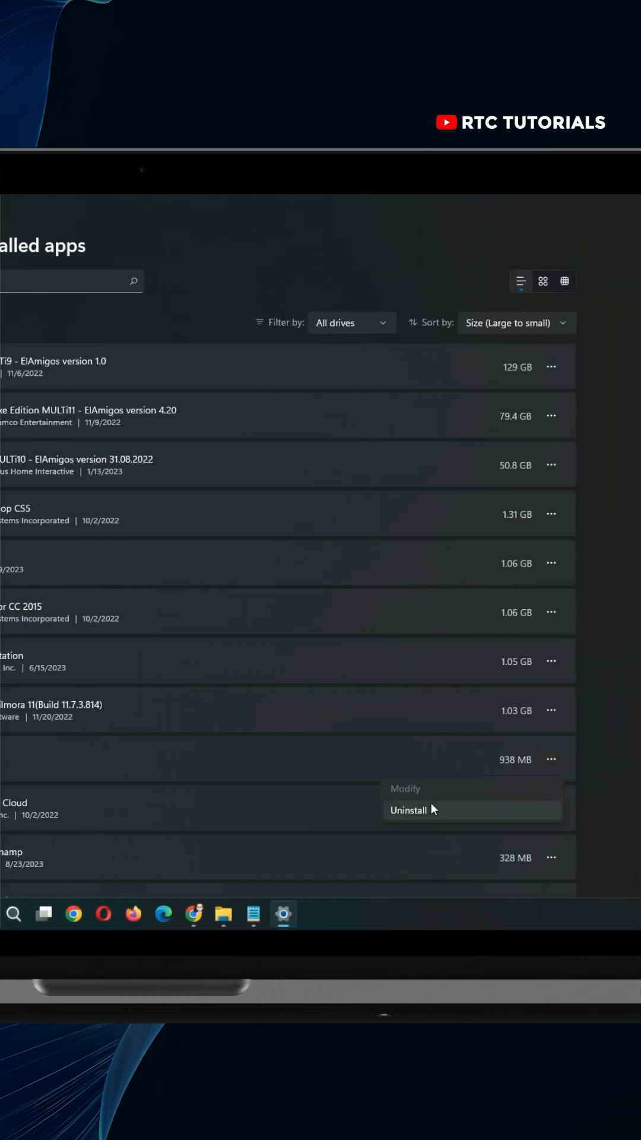
left_click(409, 810)
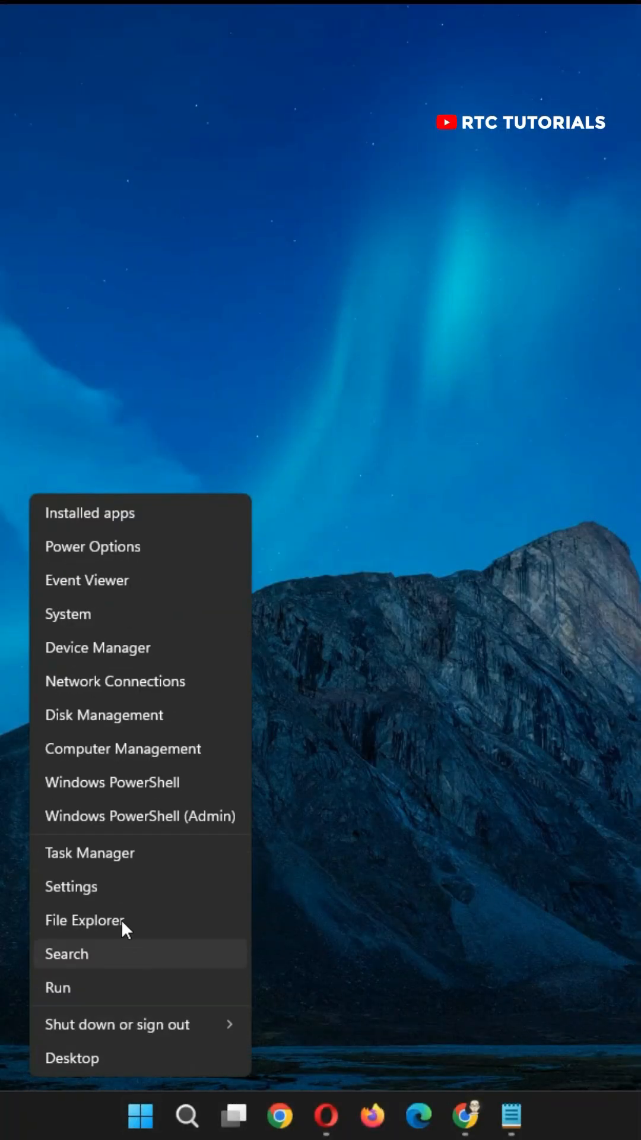
- Reopen Settings, go to Apps > Startup, and scroll through the startup toggles
left_click(67, 613)
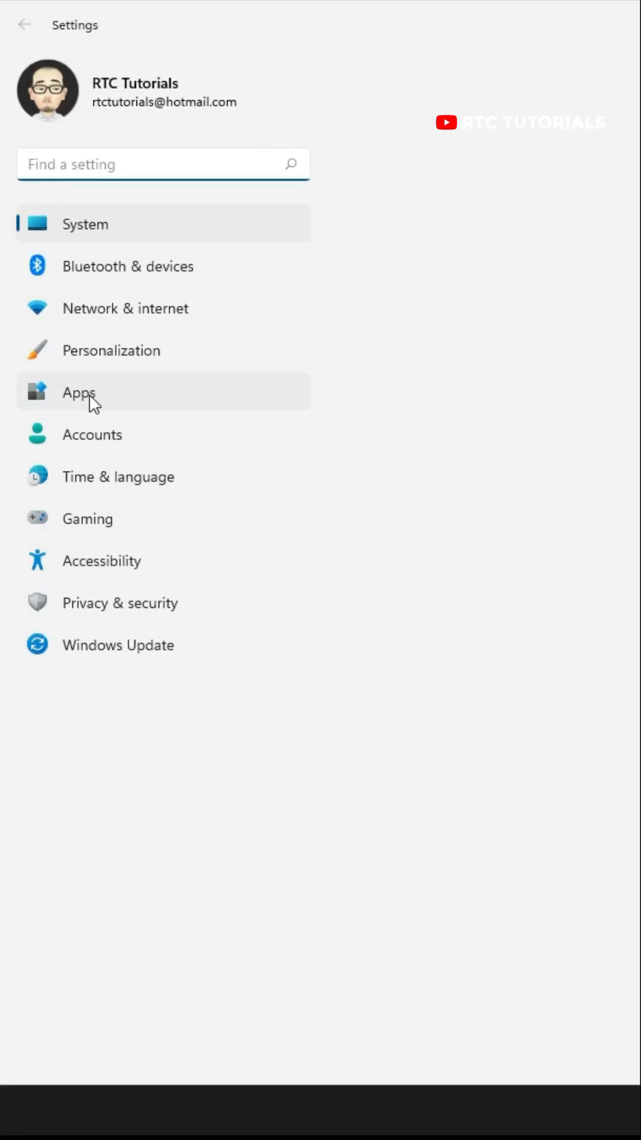
left_click(78, 392)
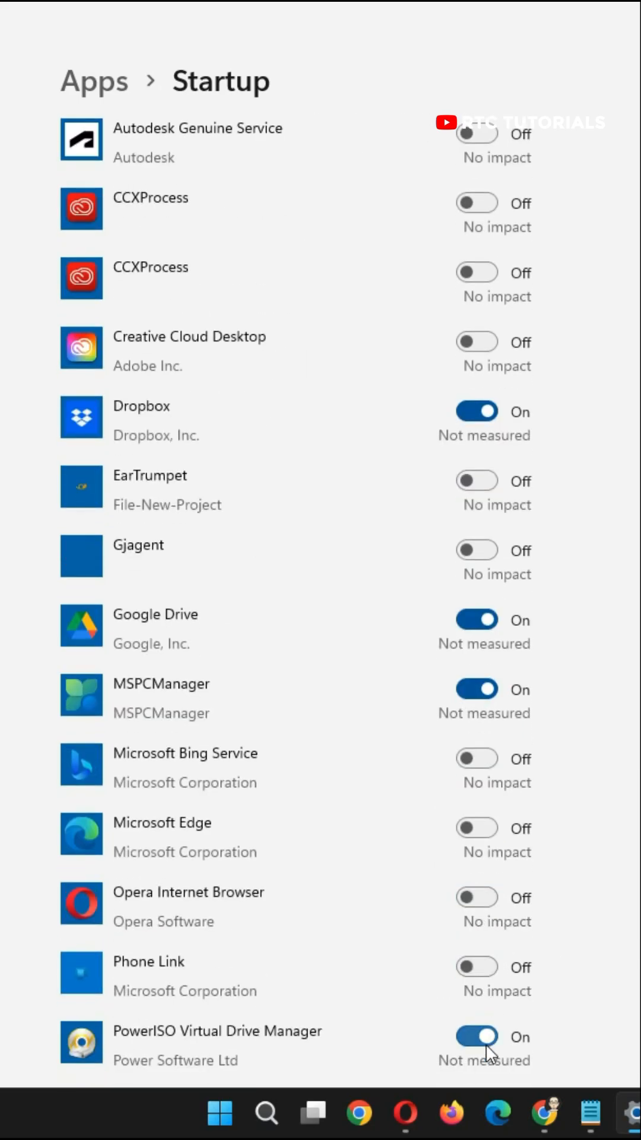
scroll("down", 3)
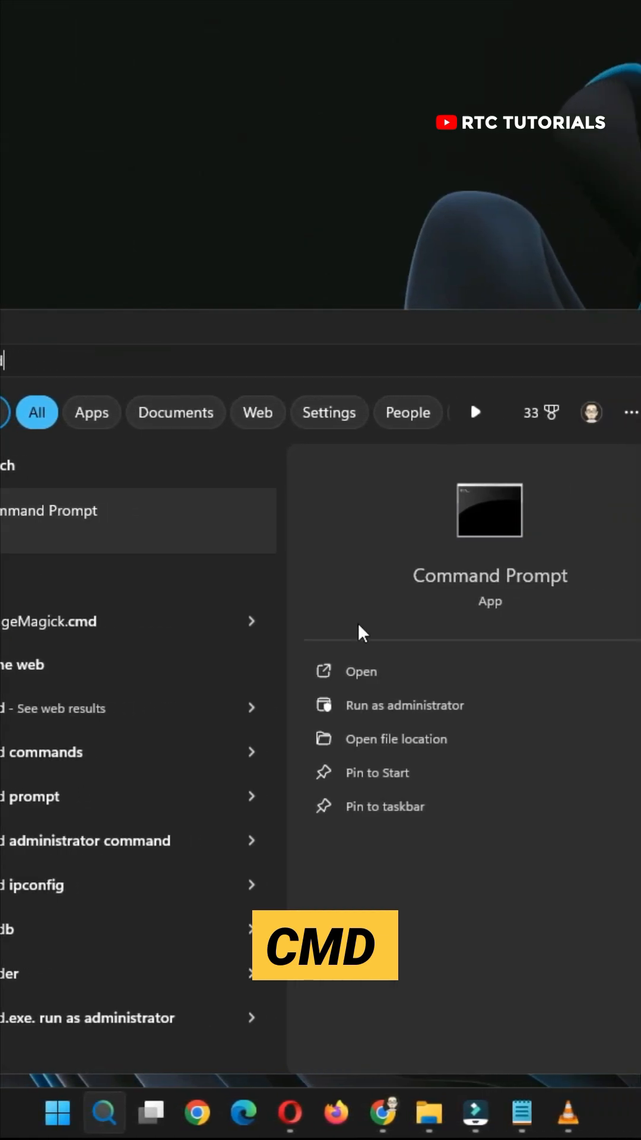
- Run the Command Prompt search result as administrator
left_click(405, 705)
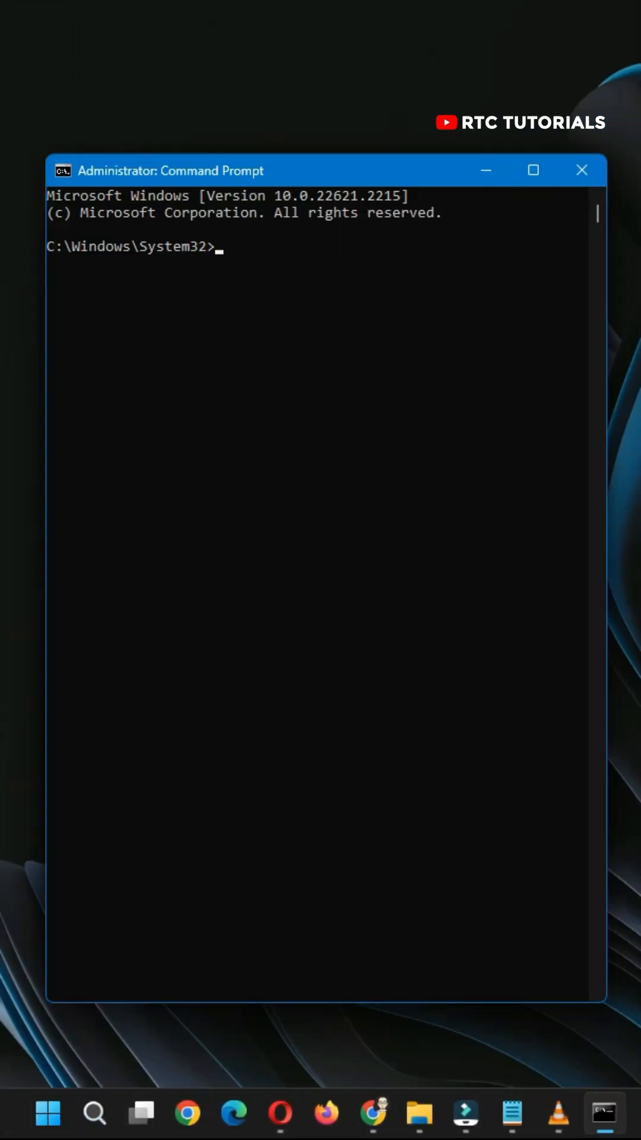
- Run 'DISM /ONLINE /CLEANUP-IMAGE /CHECKHEALTH' in the administrator Command Prompt
type("DISM /ONLINE /CLEANUP-IMAGE /CHECKHEALTH")
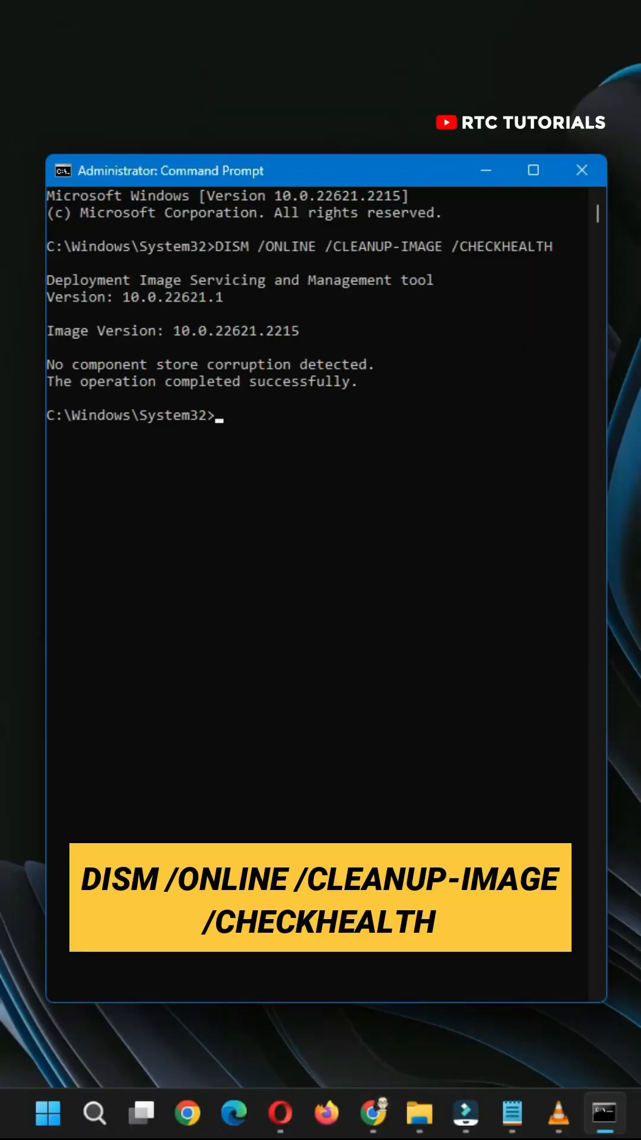